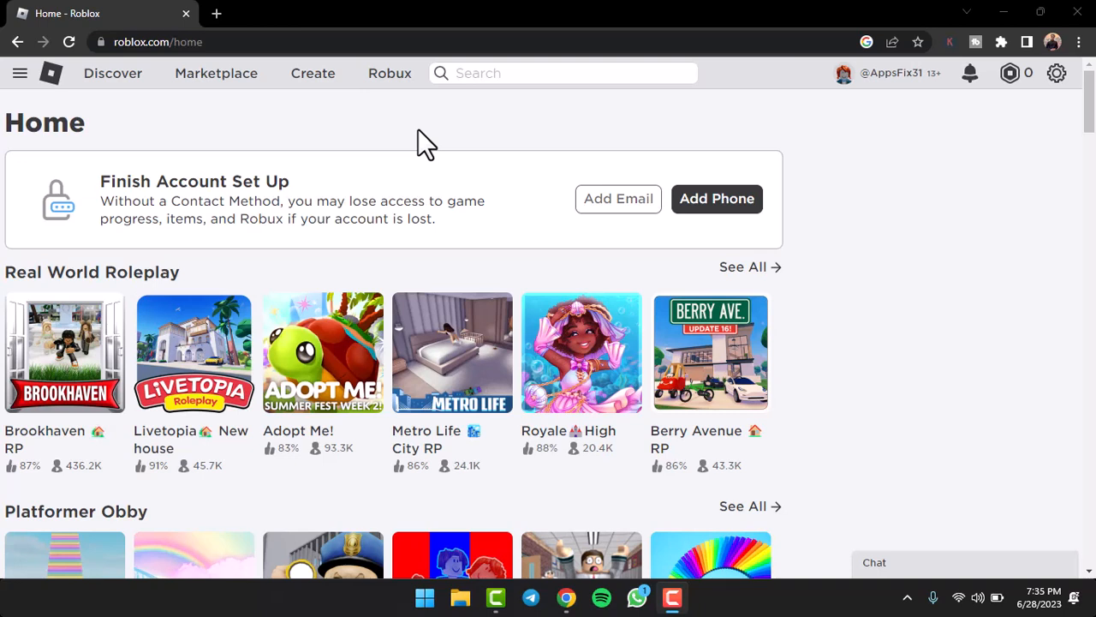
mouse_move(161, 106)
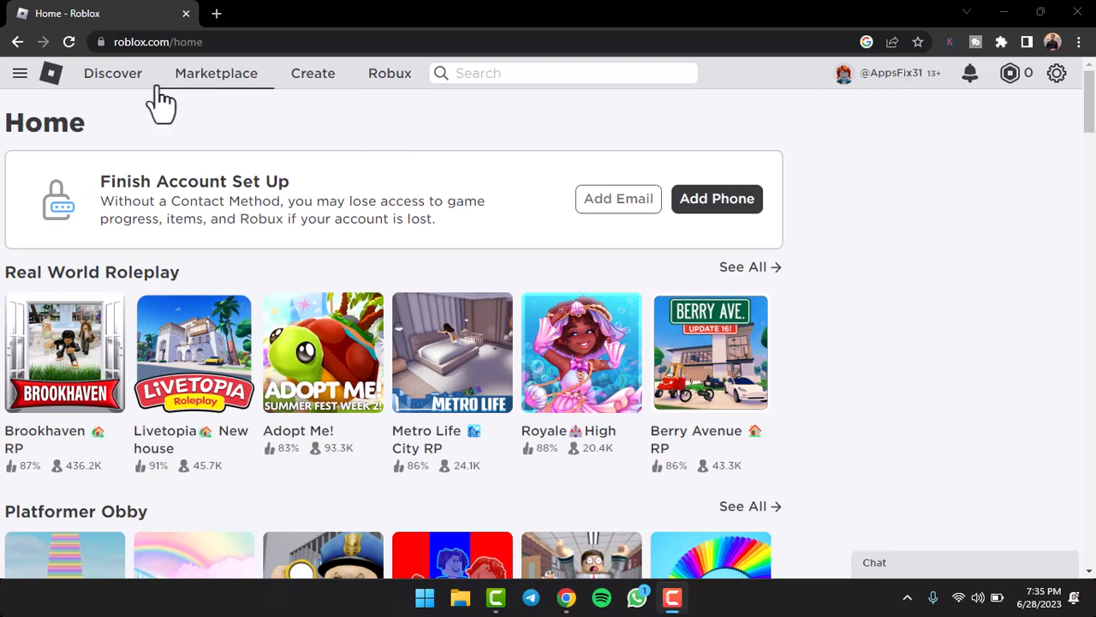
mouse_move(326, 127)
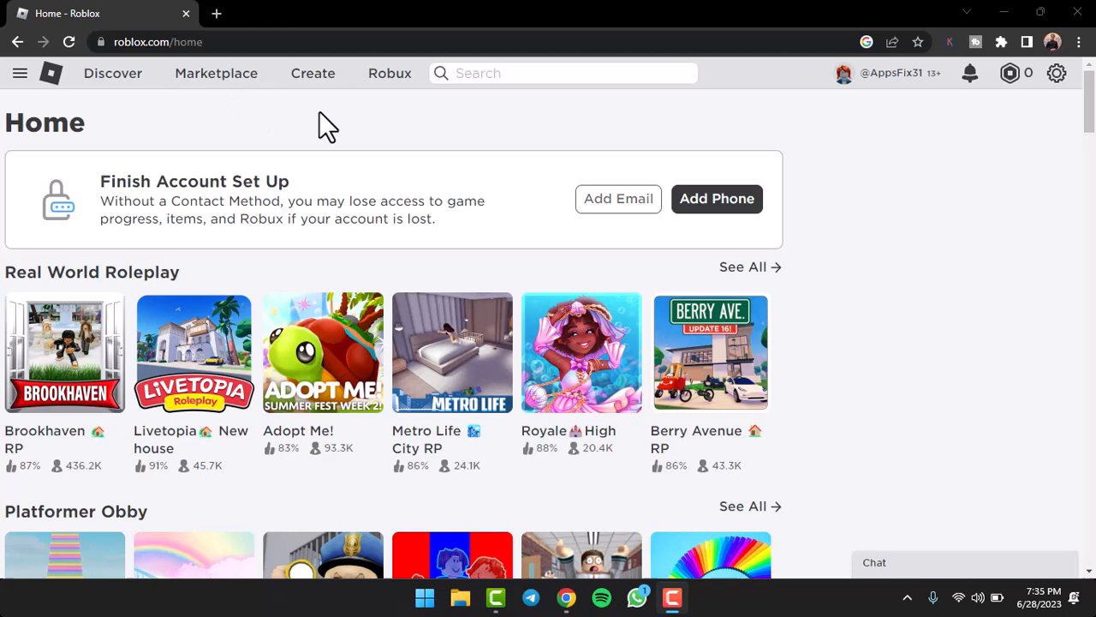
mouse_move(1057, 72)
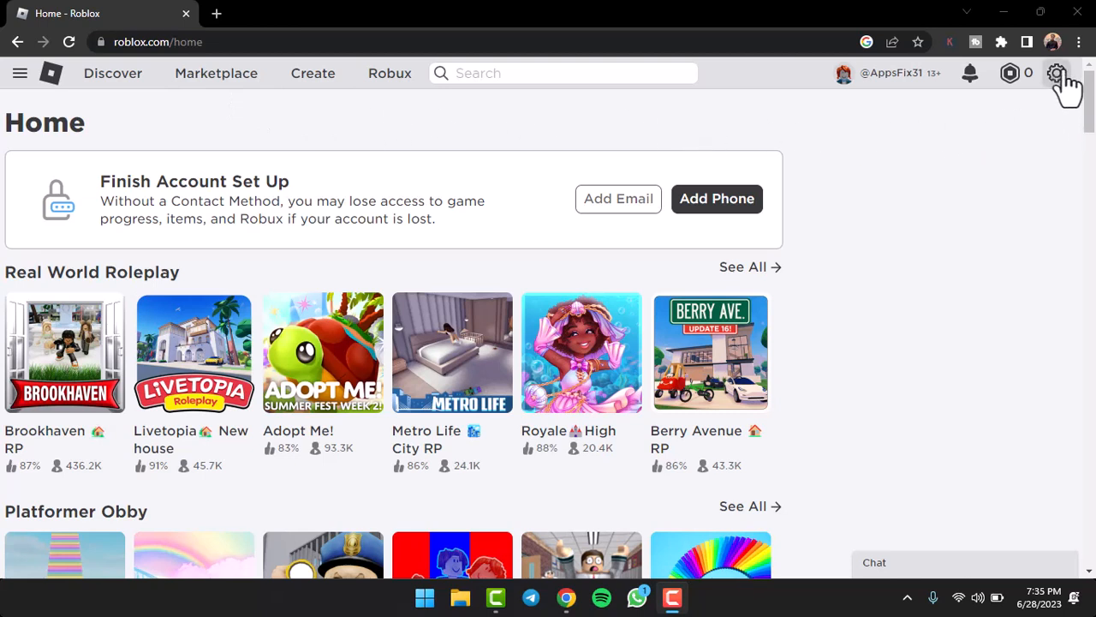
Reach My Settings from the gear menu to view Account Info
left_click(1055, 72)
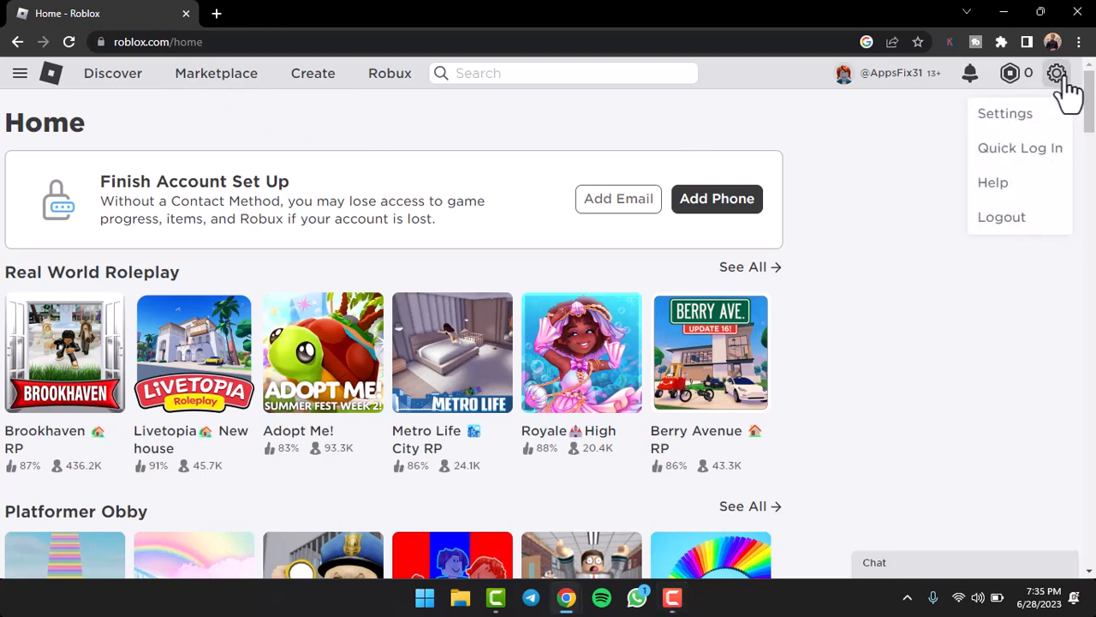
left_click(1004, 114)
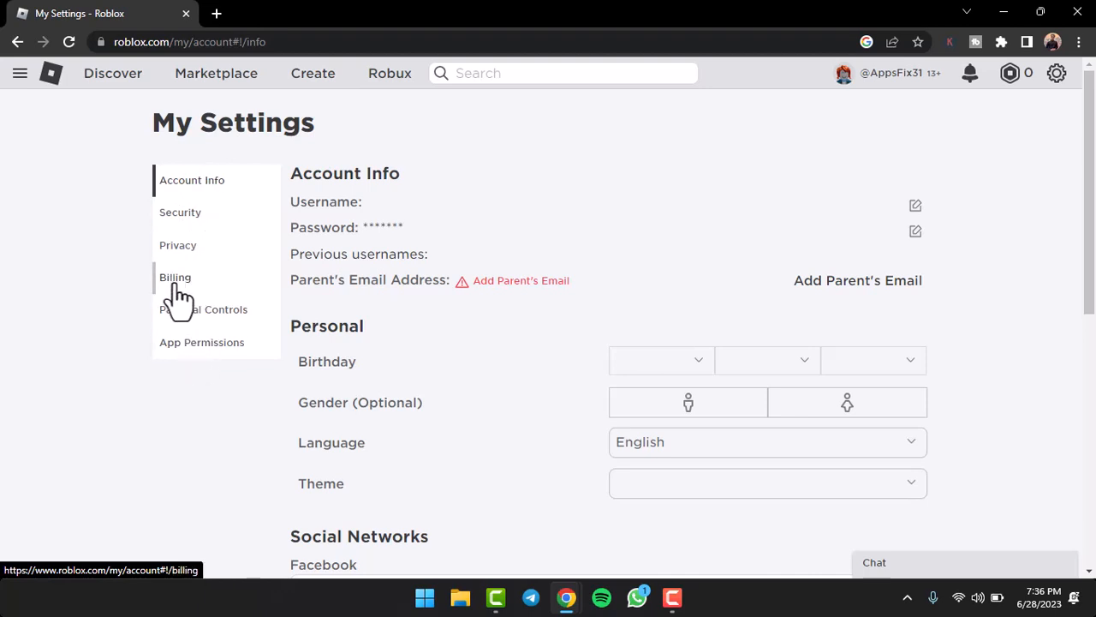
Show the Billing settings with the Premium membership status
left_click(175, 277)
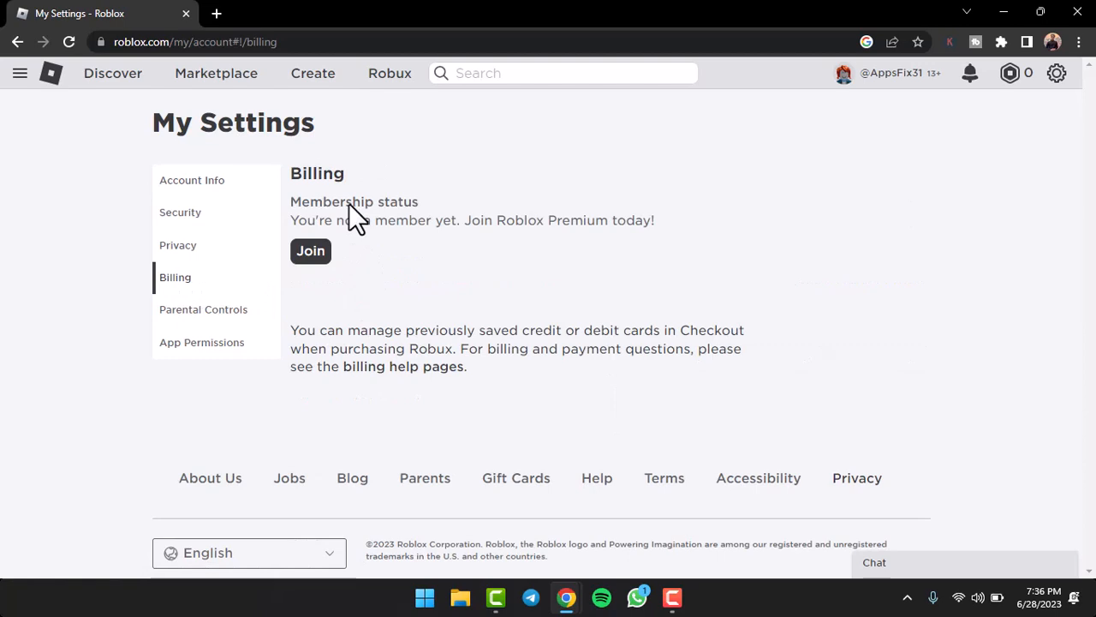
mouse_move(305, 219)
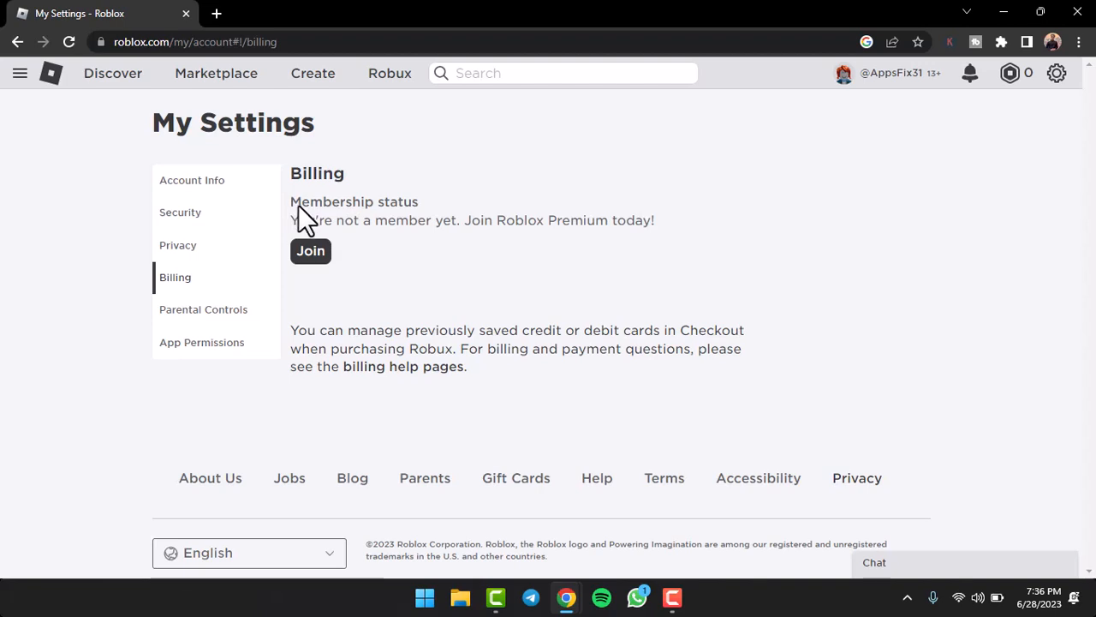
mouse_move(300, 223)
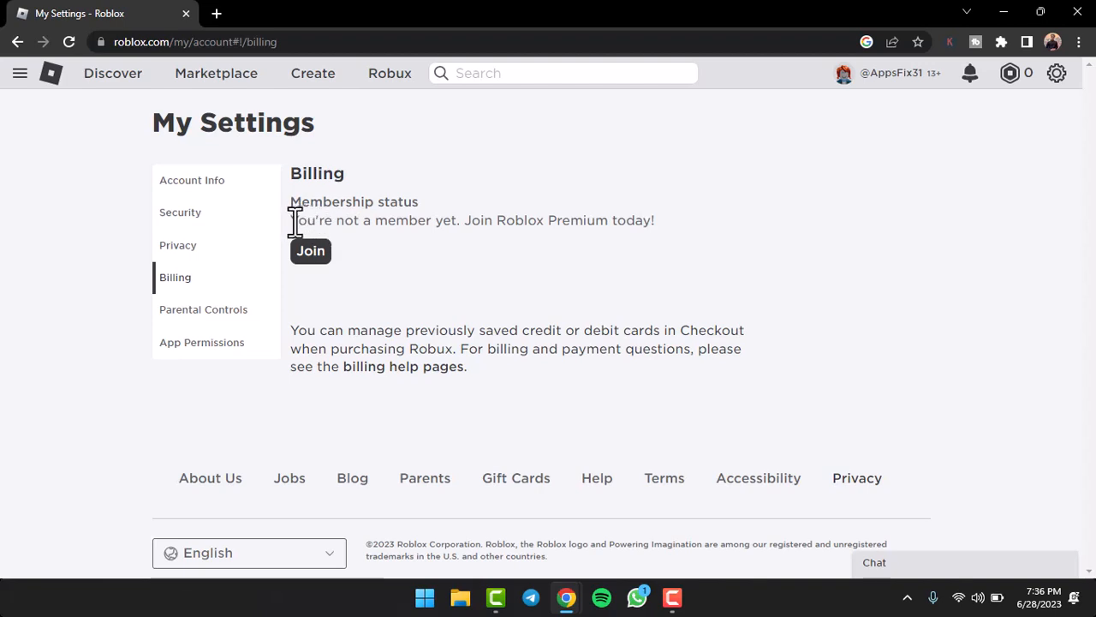
mouse_move(310, 265)
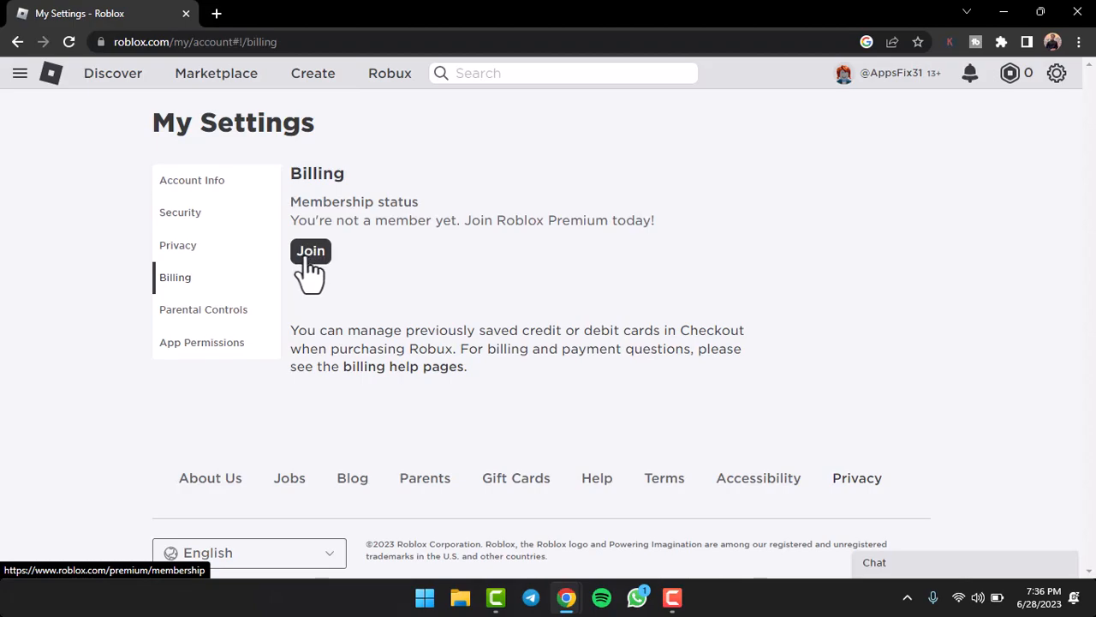
Join Roblox Premium and subscribe to the Premium 450 plan at $4.99 monthly
left_click(310, 250)
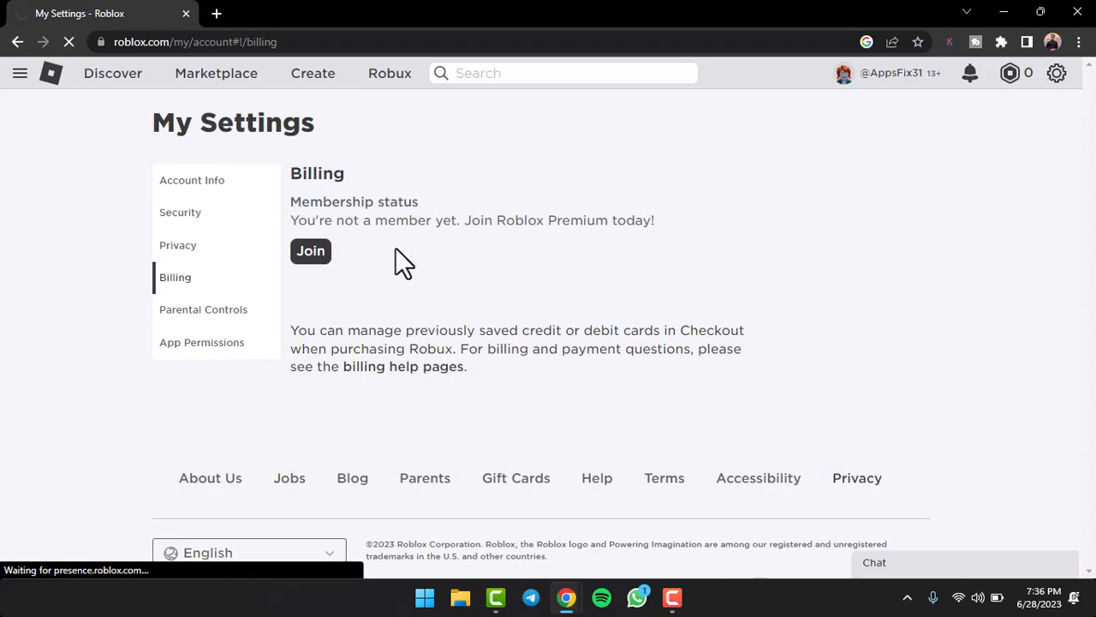
left_click(310, 250)
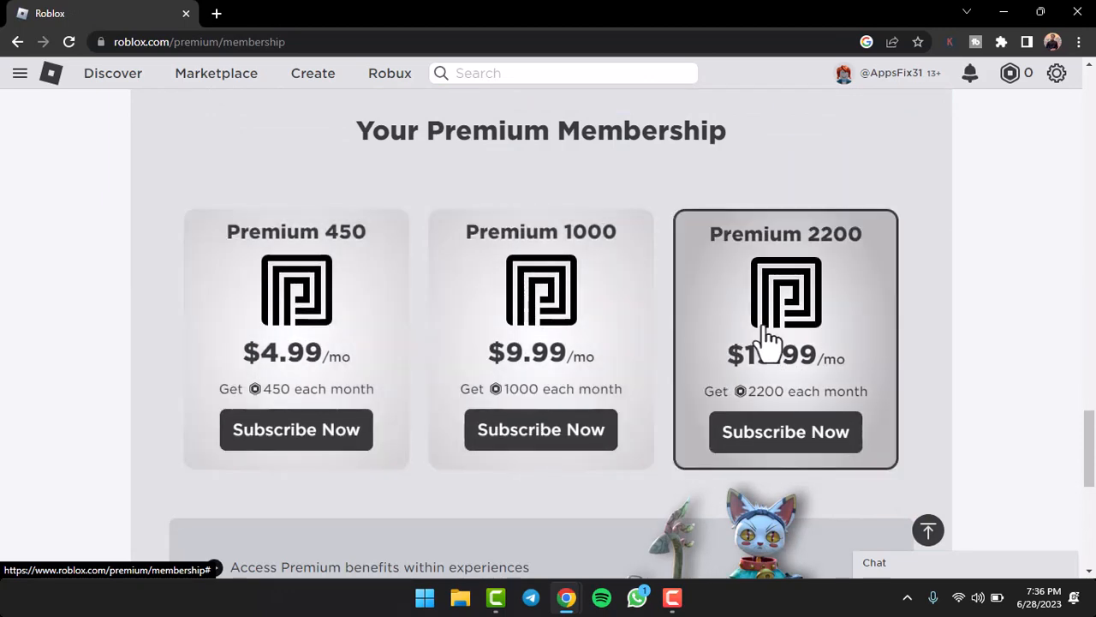
mouse_move(295, 442)
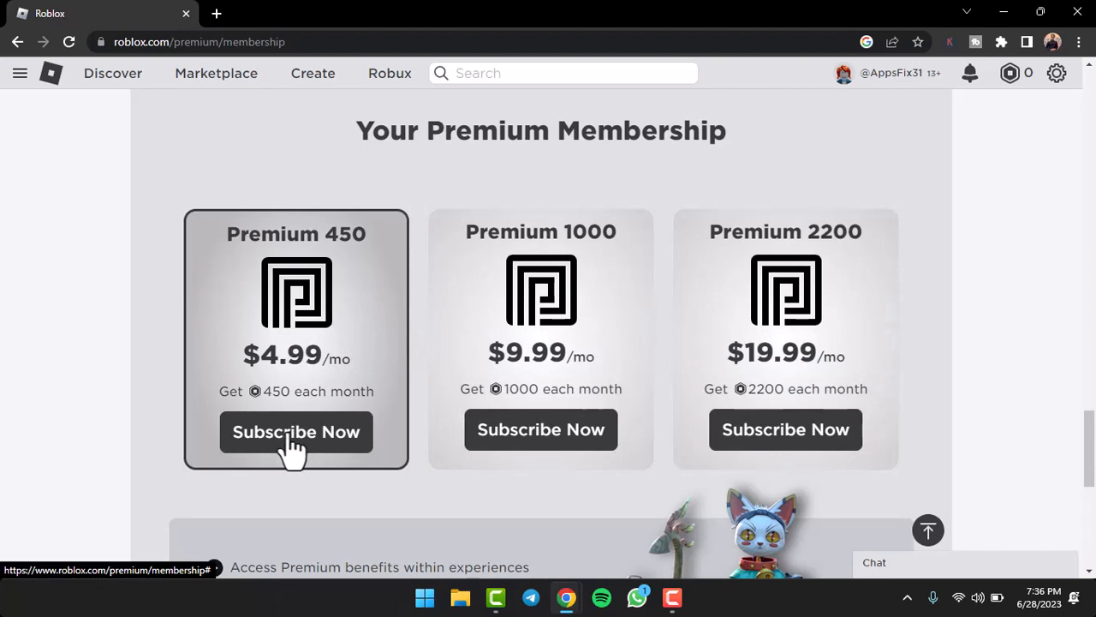
left_click(294, 431)
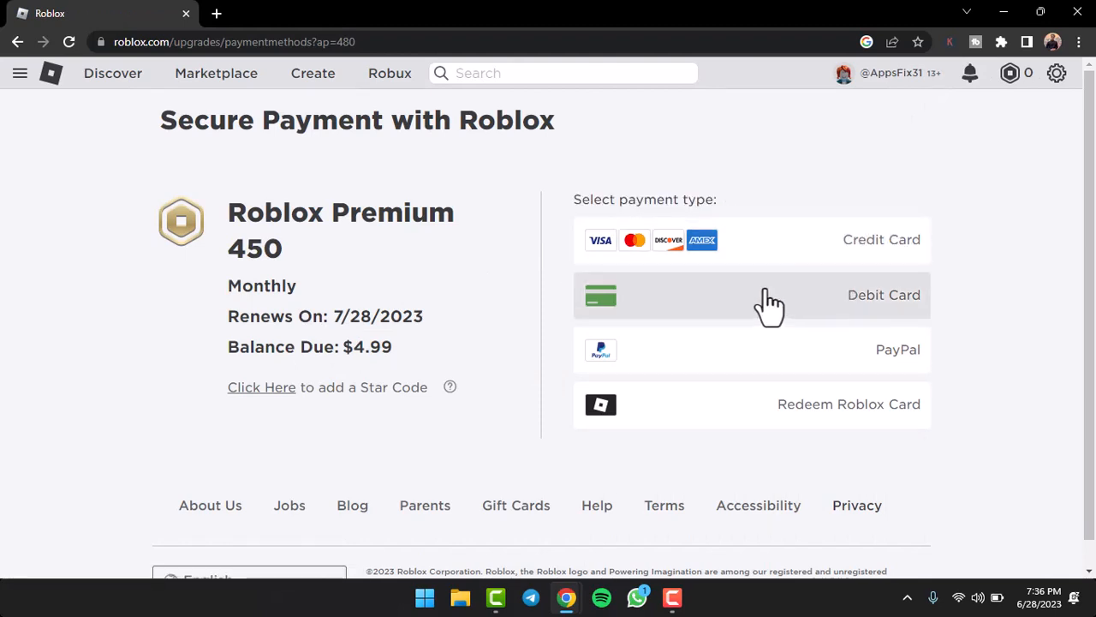
mouse_move(797, 420)
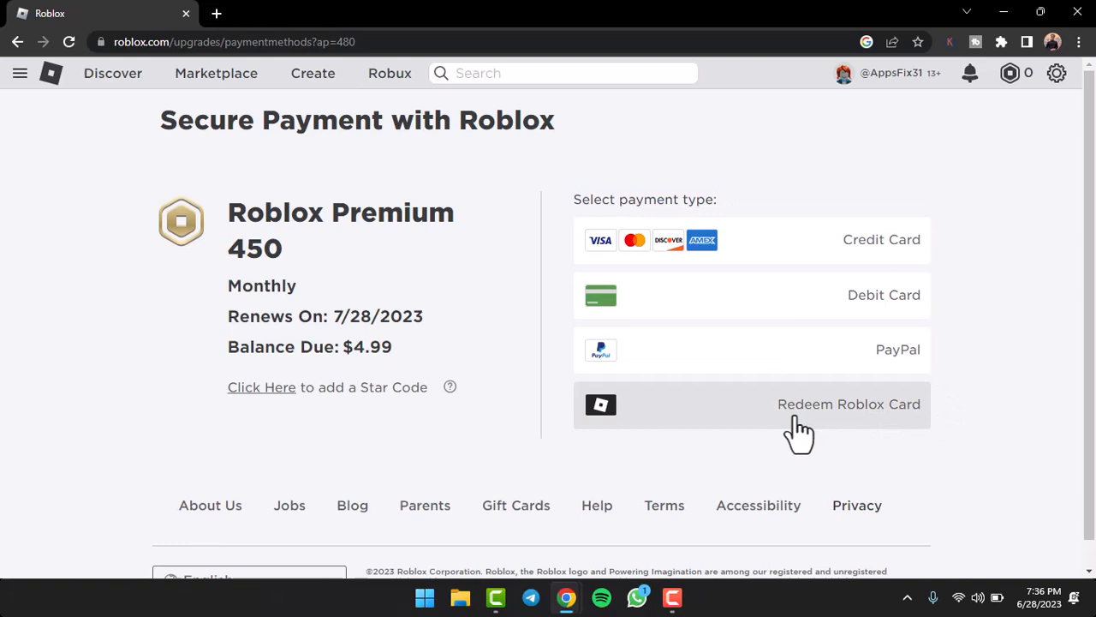
mouse_move(843, 412)
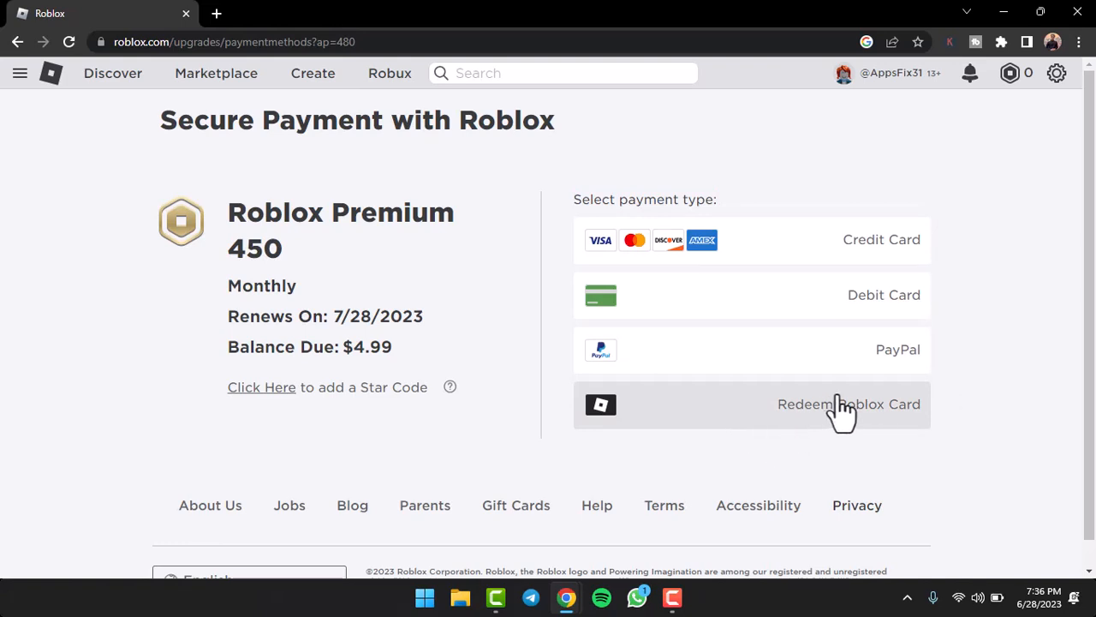
mouse_move(843, 427)
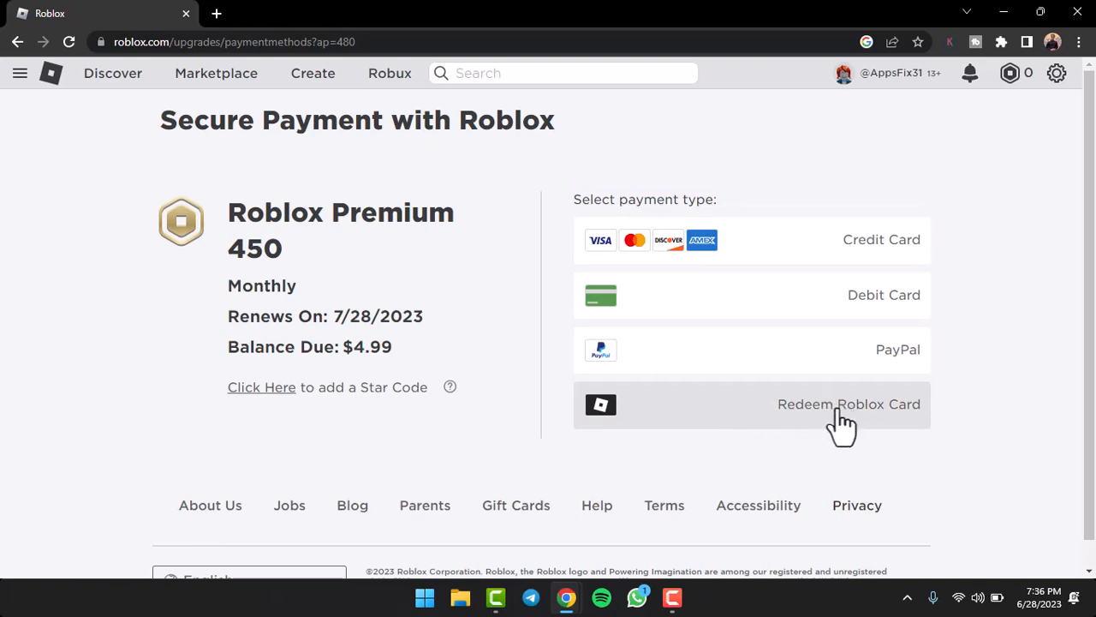